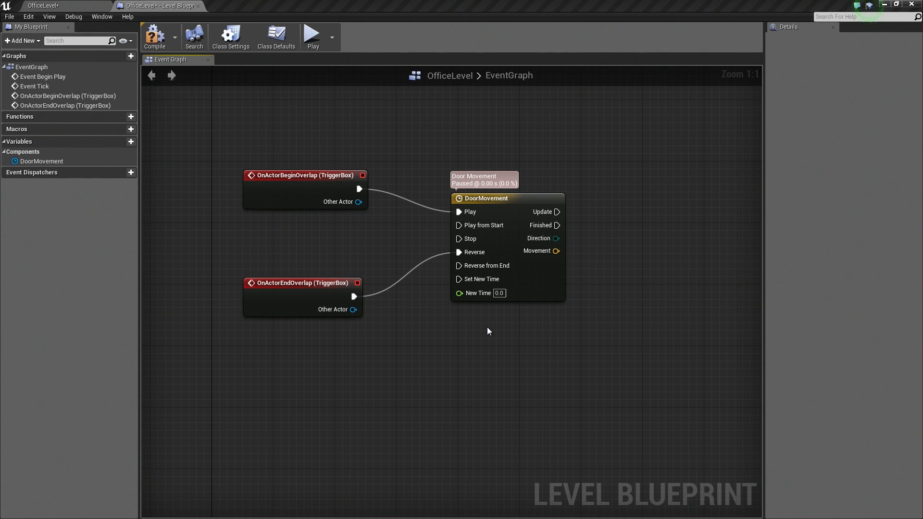
# Glance at the DoorMovement timeline curve, then switch to the level view to select the Door actor
pyautogui.doubleClick(484, 180)
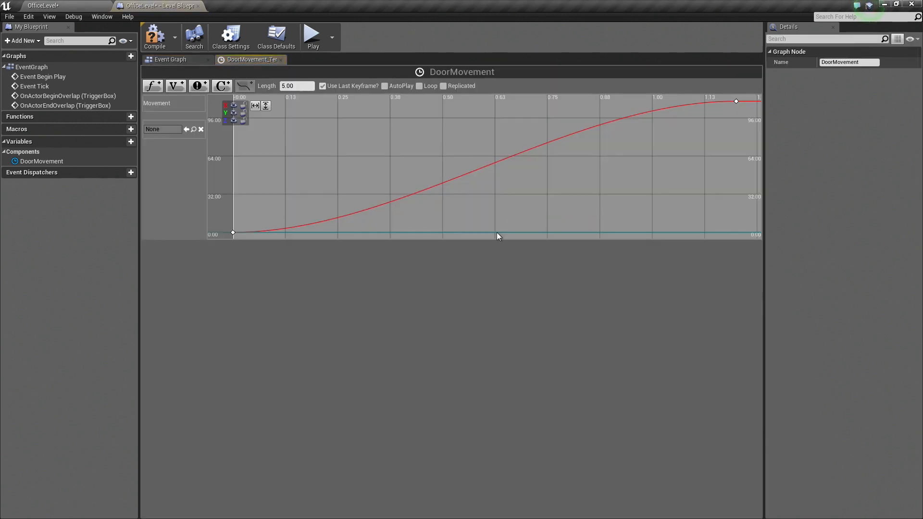
pyautogui.moveTo(677, 111)
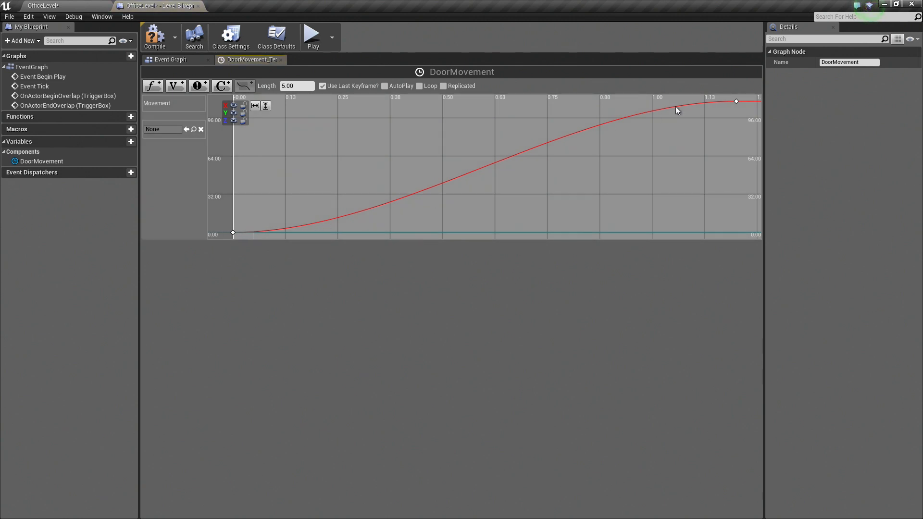
pyautogui.moveTo(282, 70)
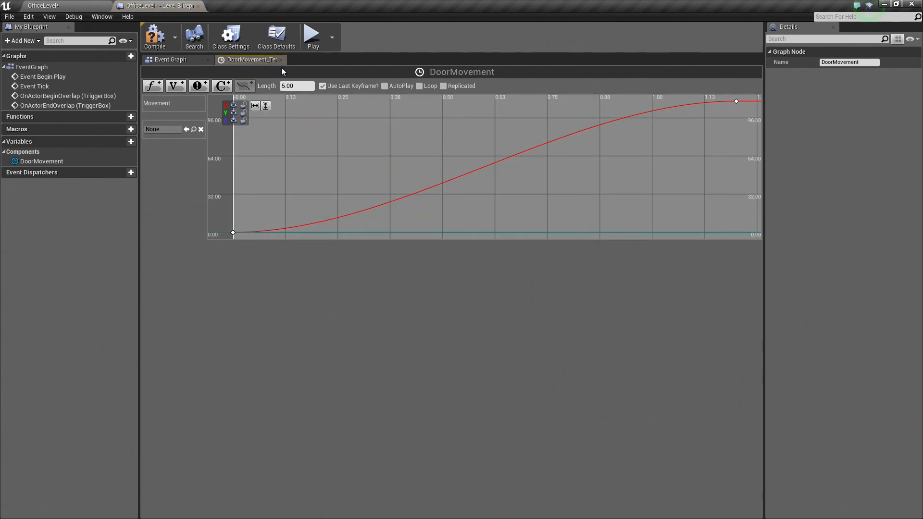
pyautogui.click(170, 59)
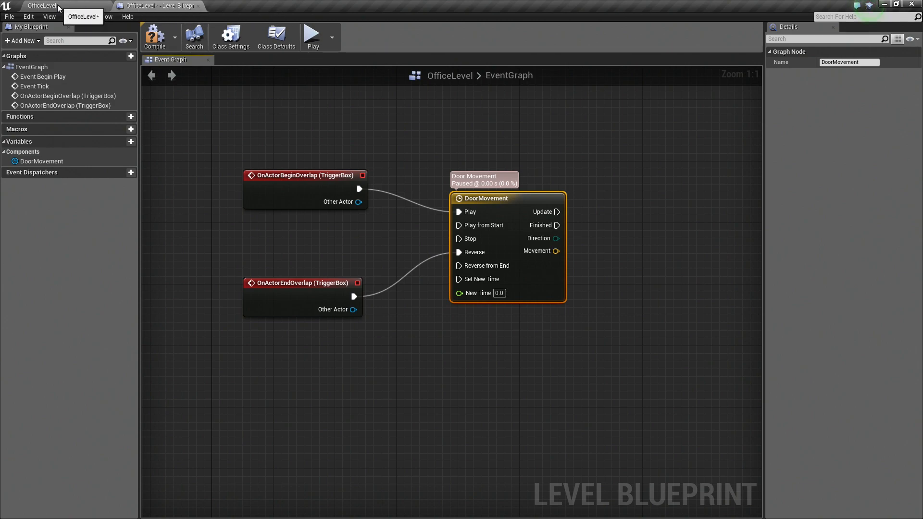
pyautogui.click(41, 6)
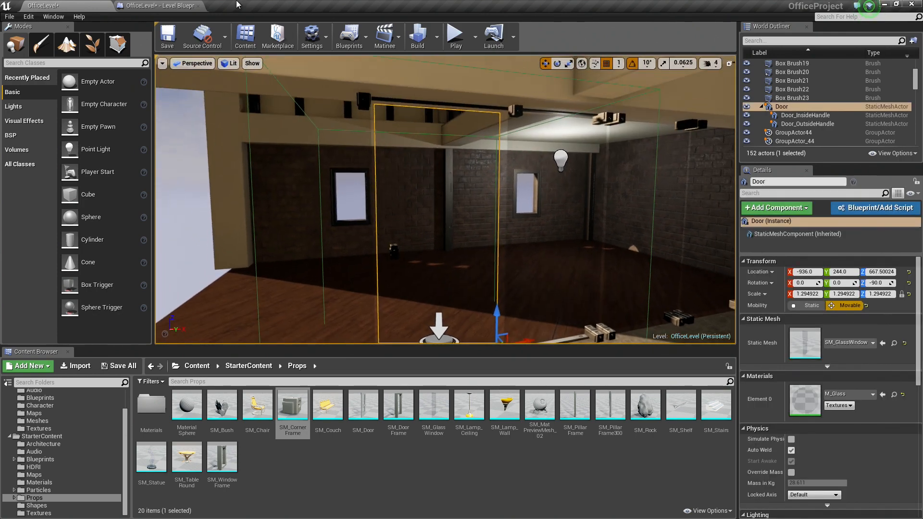
pyautogui.moveTo(165, 6)
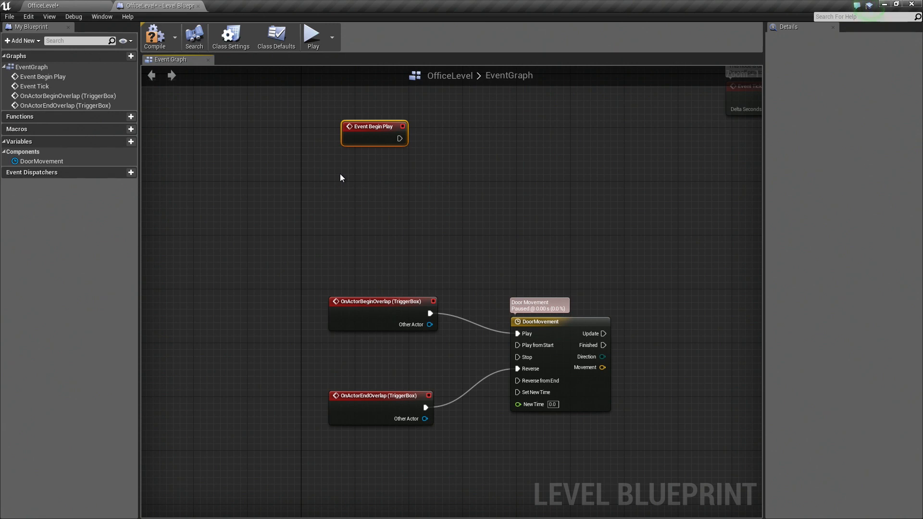
# Create a reference node to the Door actor beside Event Begin Play in the event graph
pyautogui.rightClick(341, 178)
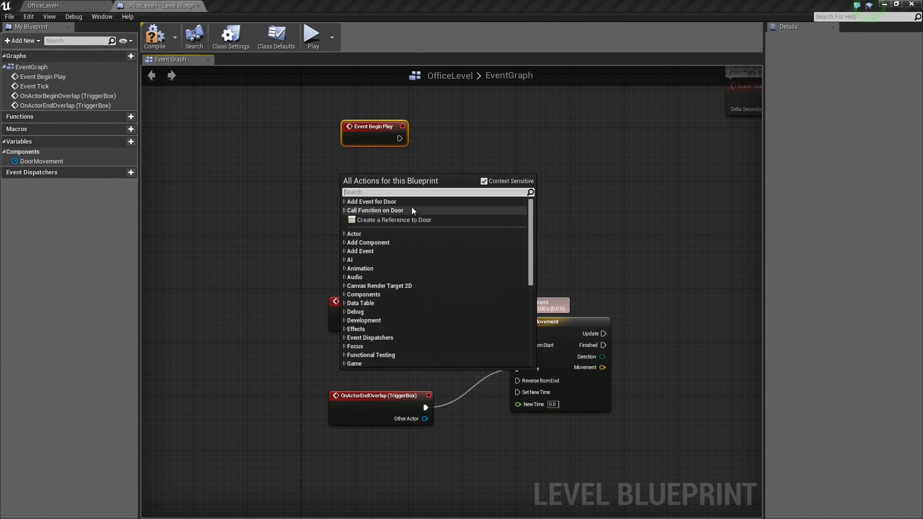
pyautogui.moveTo(394, 219)
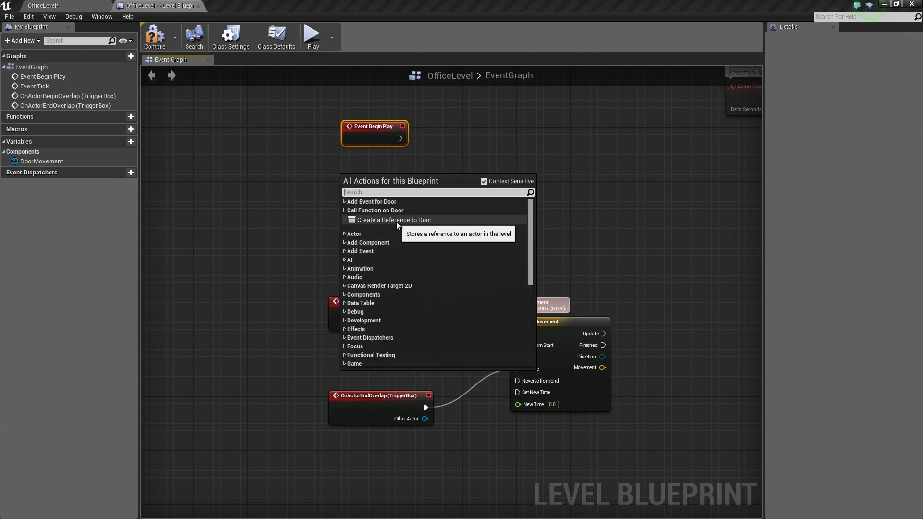
pyautogui.moveTo(421, 224)
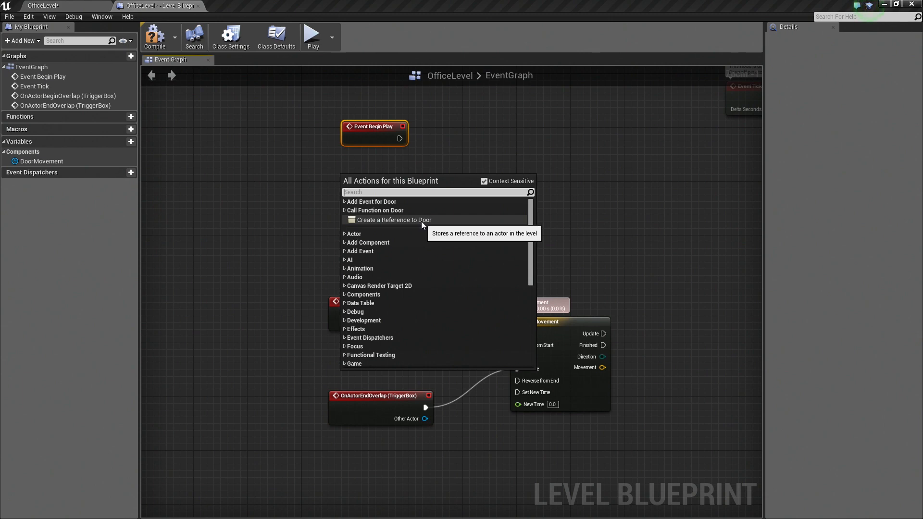
pyautogui.click(394, 219)
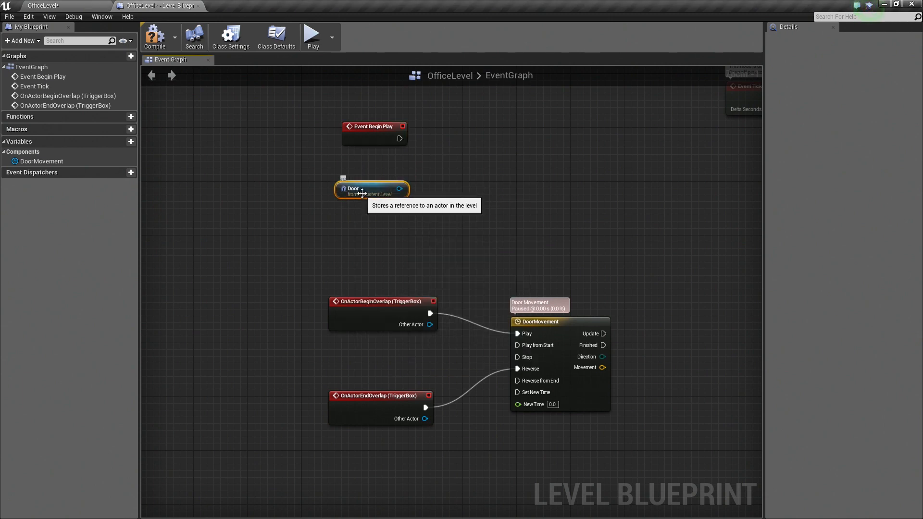
pyautogui.moveTo(399, 190)
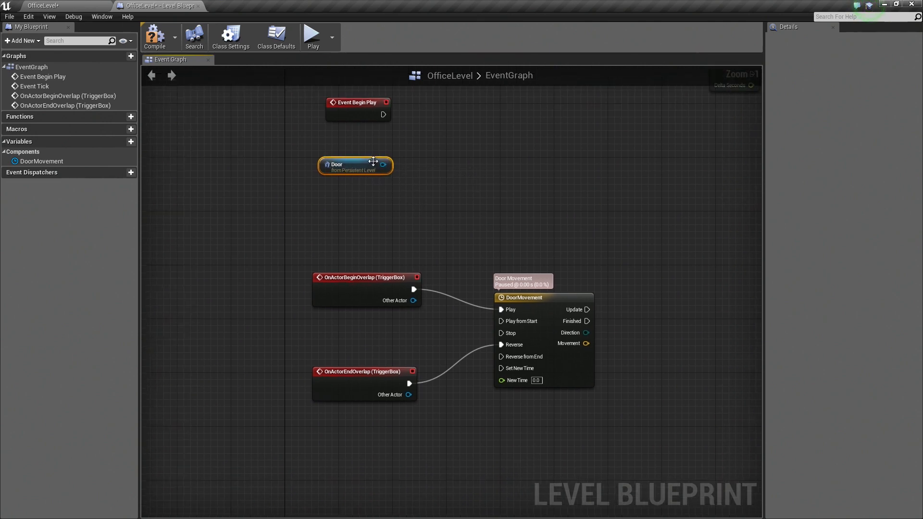
pyautogui.moveTo(552, 304)
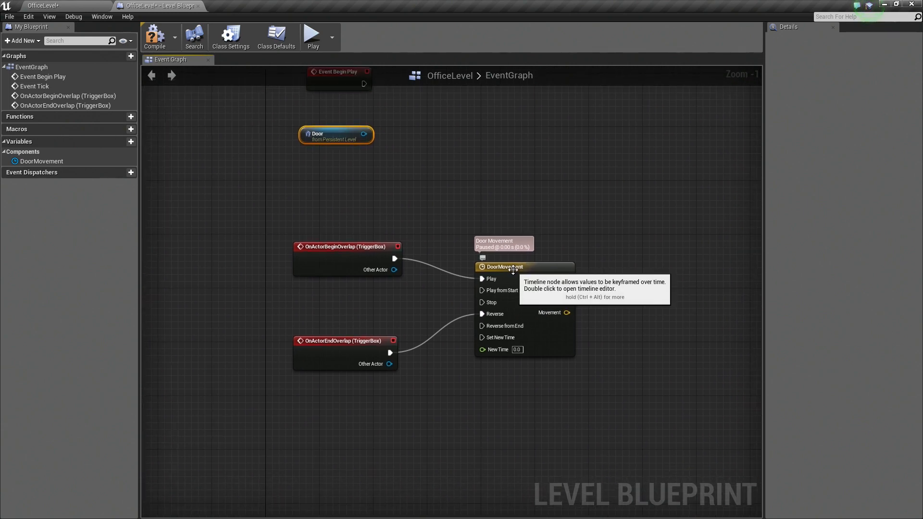
# Inspect the DoorMovement curve keyframes, confirming the final key at 1.2 s with value 110, and return to the event graph
pyautogui.doubleClick(503, 266)
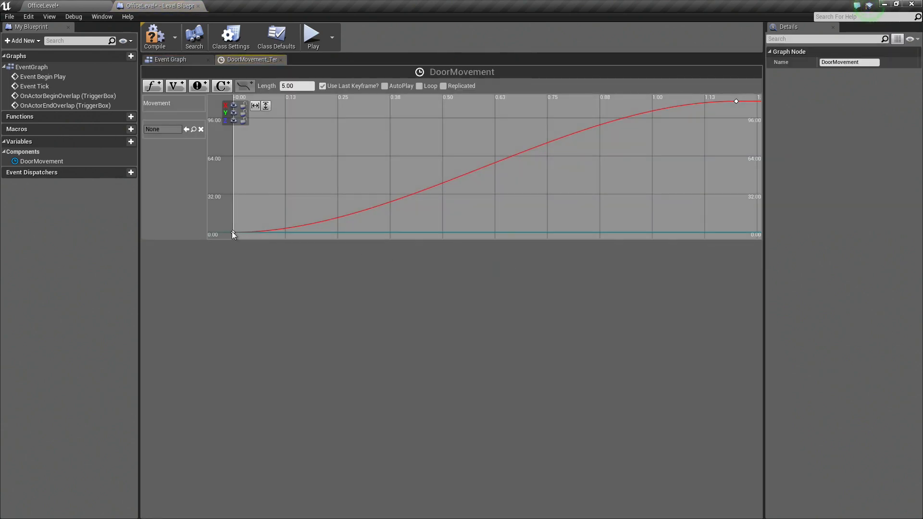
pyautogui.click(233, 233)
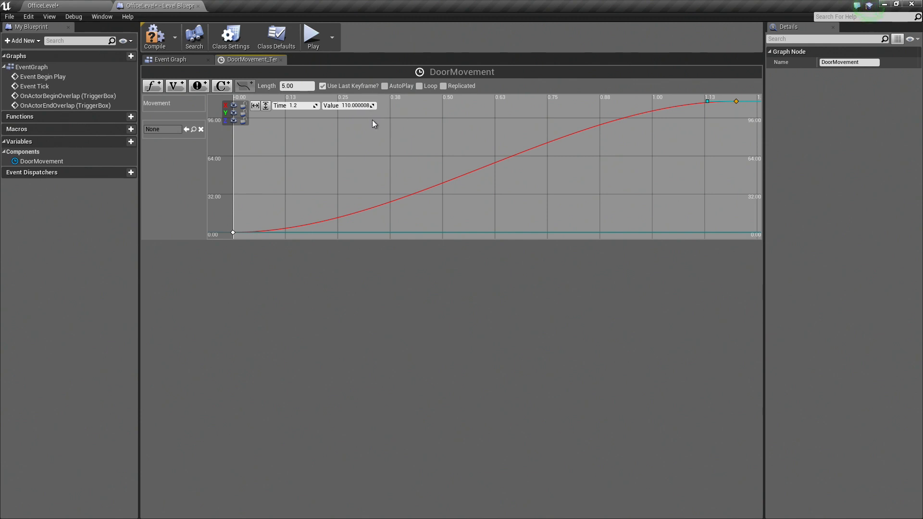
pyautogui.click(169, 59)
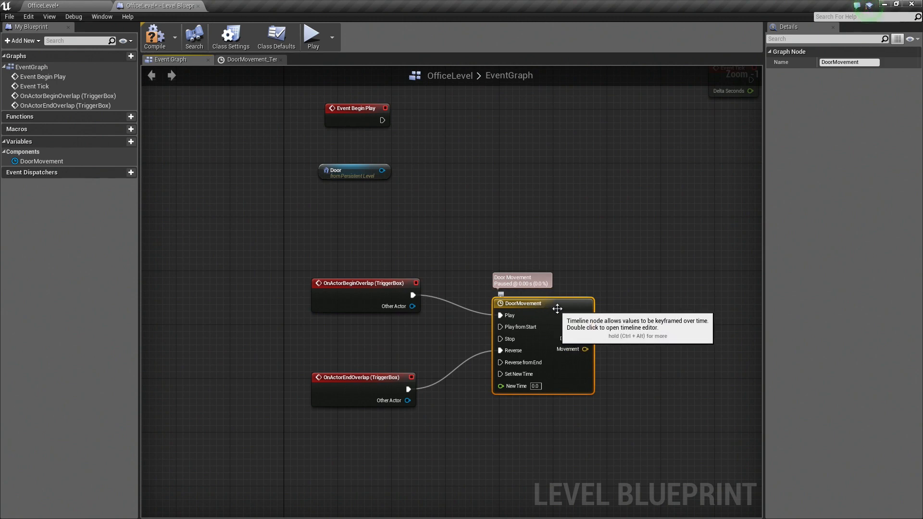
pyautogui.doubleClick(523, 303)
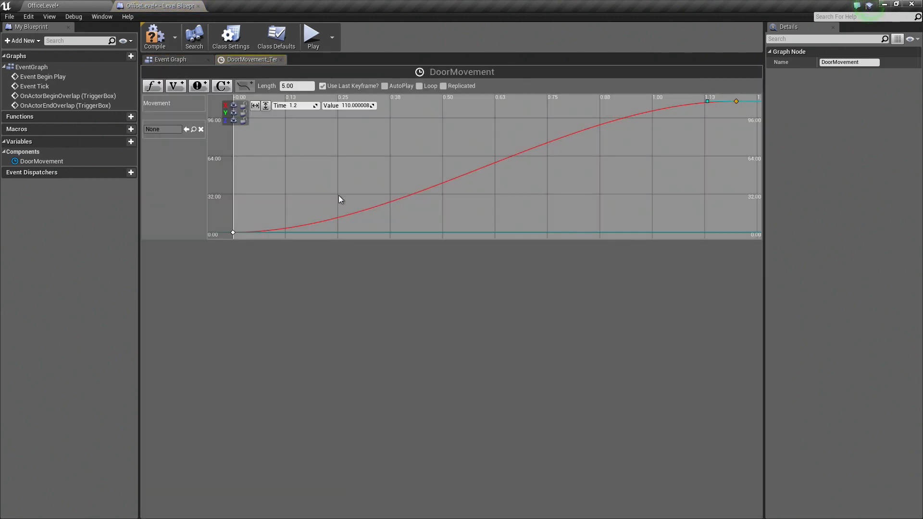
pyautogui.click(171, 58)
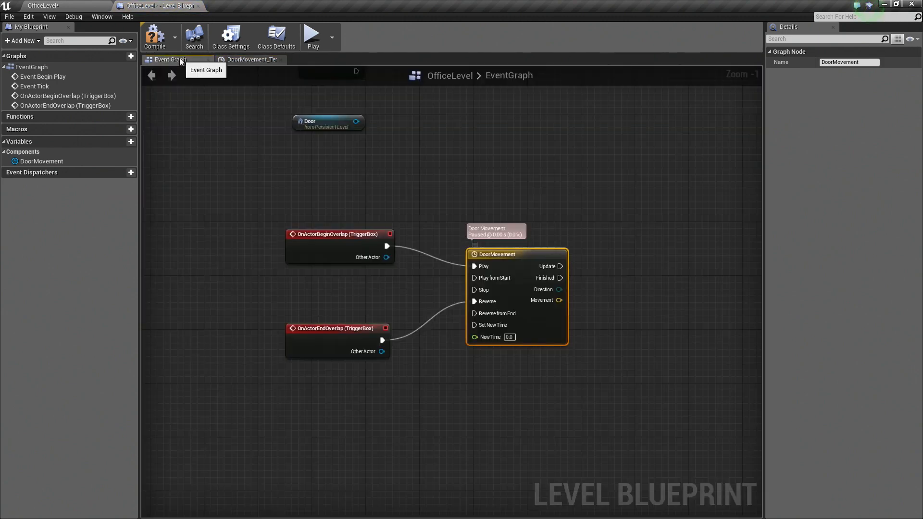
pyautogui.moveTo(462, 211)
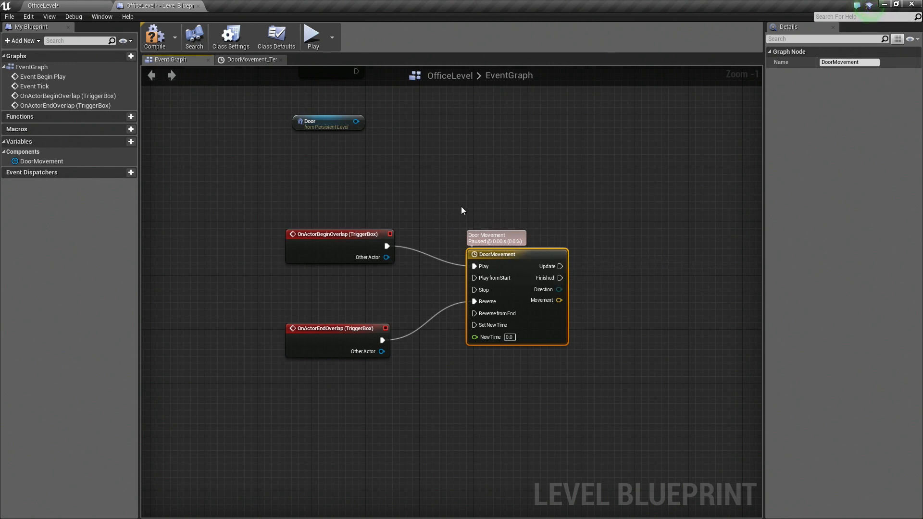
pyautogui.moveTo(400, 162)
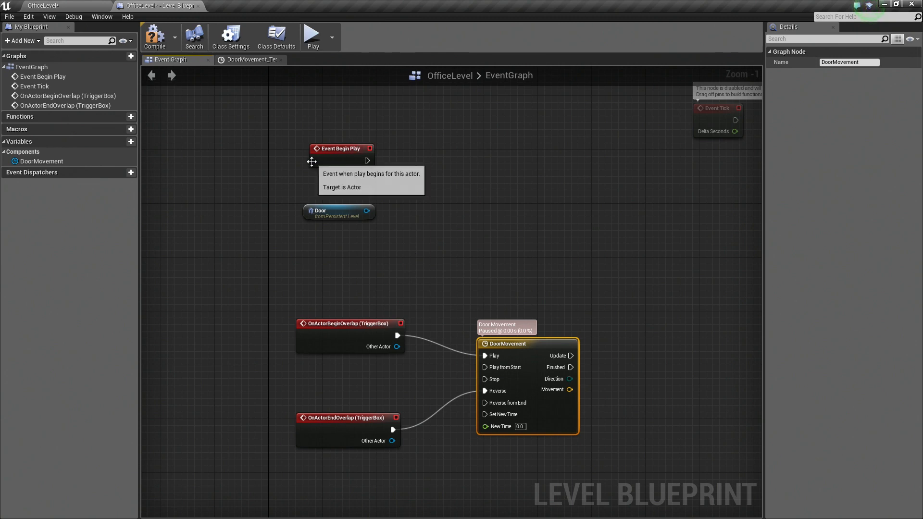
pyautogui.moveTo(492, 170)
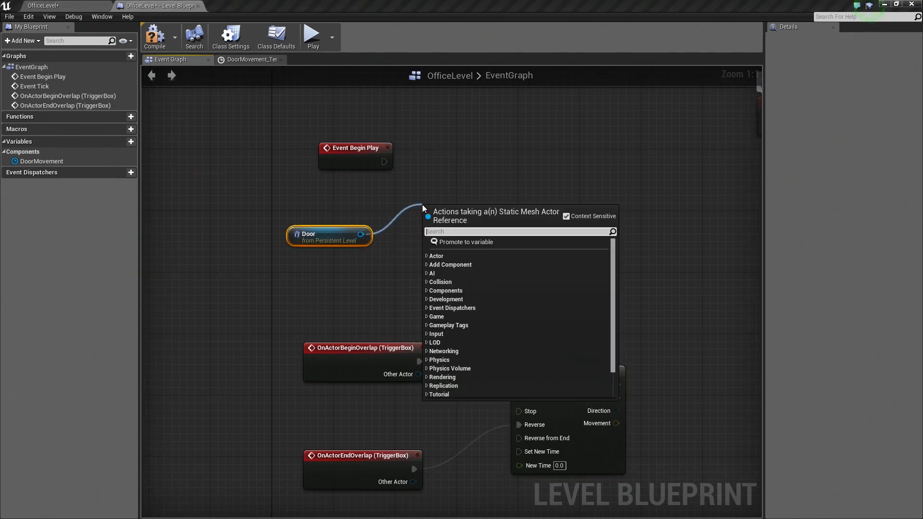
# Add a Get Actor Location node taking the Door reference as its target
pyautogui.write('get')
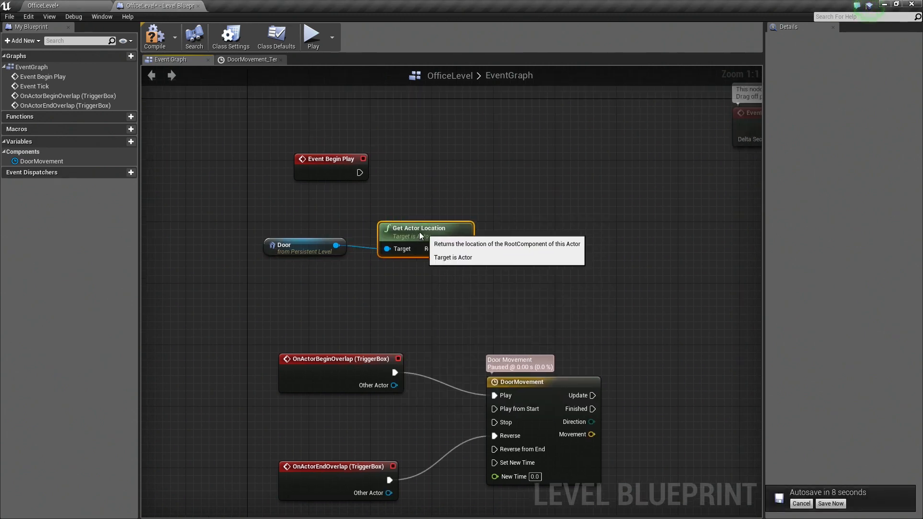
pyautogui.moveTo(456, 242)
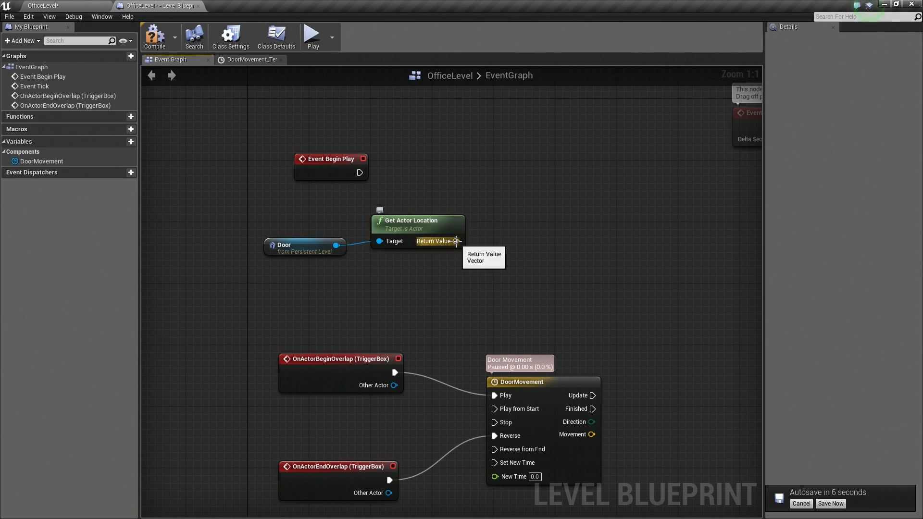
pyautogui.moveTo(494, 312)
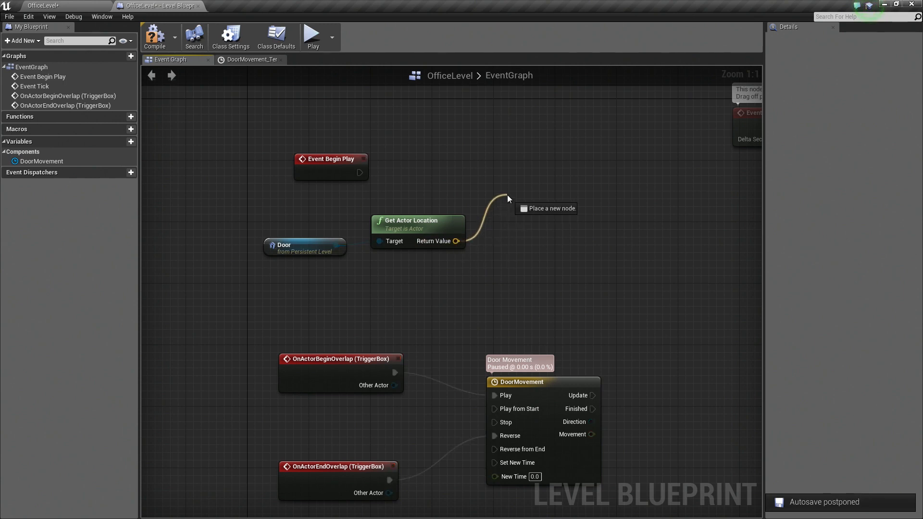
# Promote the Door's location output to a new vector variable named InitialDoorLocation
pyautogui.click(510, 208)
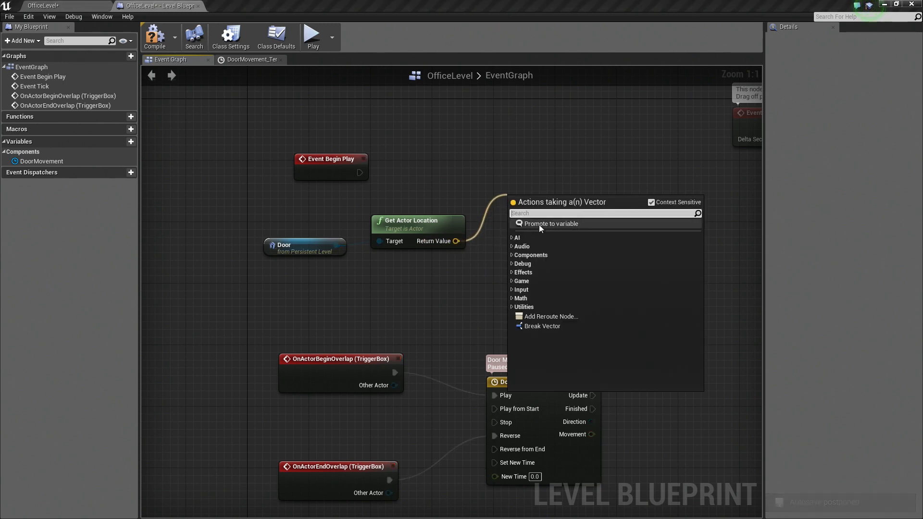
pyautogui.moveTo(548, 224)
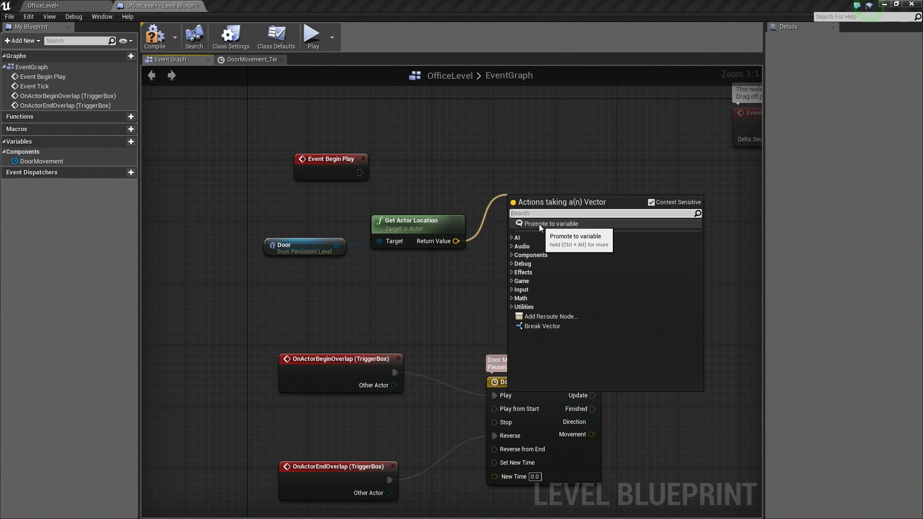
pyautogui.click(550, 223)
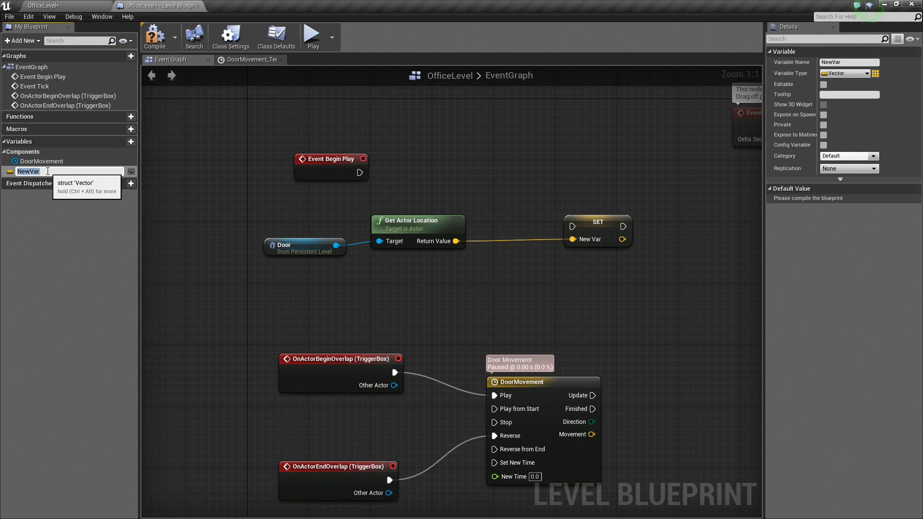
pyautogui.write('D')
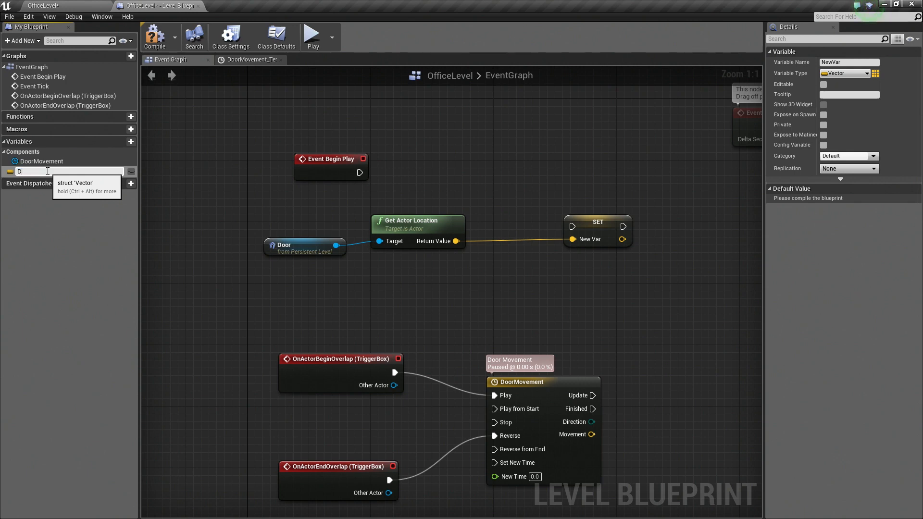
pyautogui.write('oor')
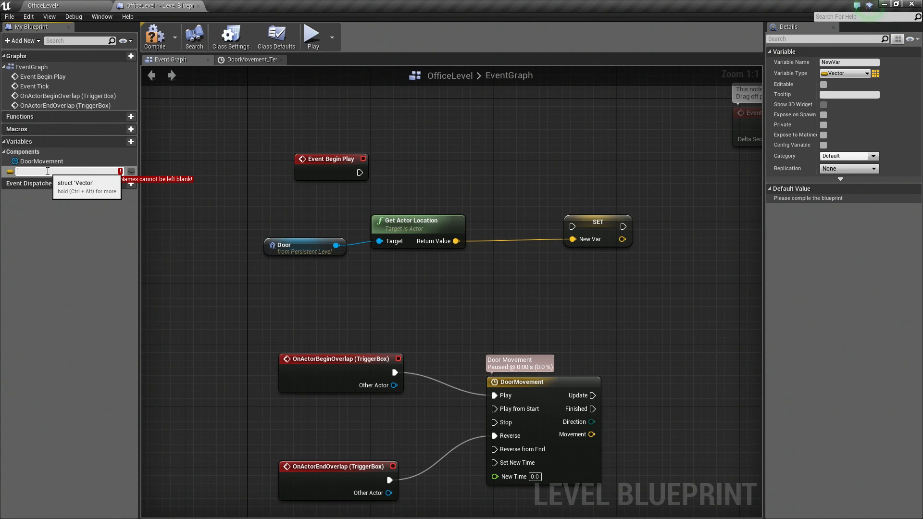
pyautogui.write('InitialDoorLocation')
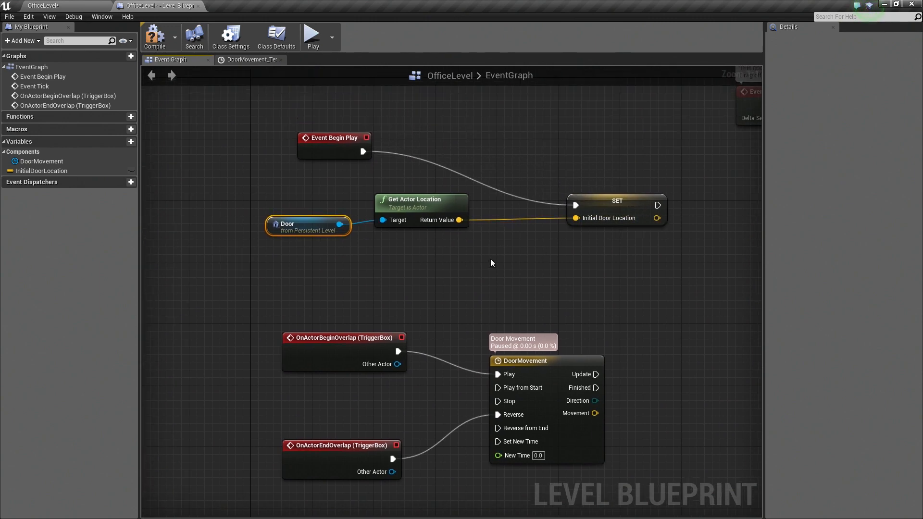
# Pan the event graph toward the overlap events below the DoorMovement timeline
pyautogui.rightClick(306, 256)
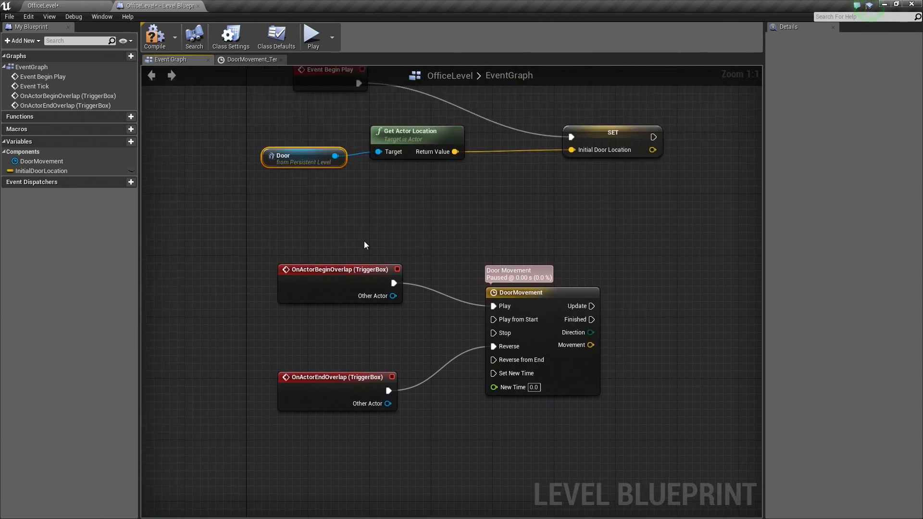
pyautogui.moveTo(438, 441)
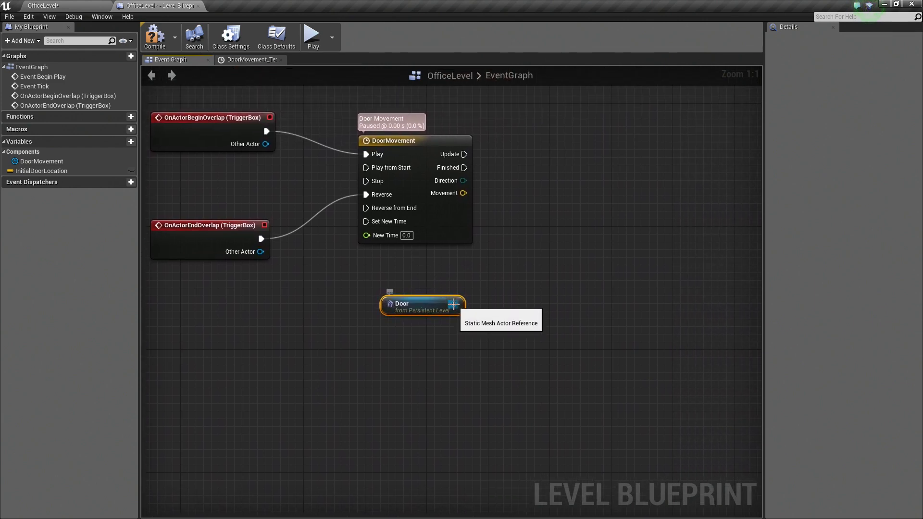
pyautogui.moveTo(545, 215)
pyautogui.write('set actor locat')
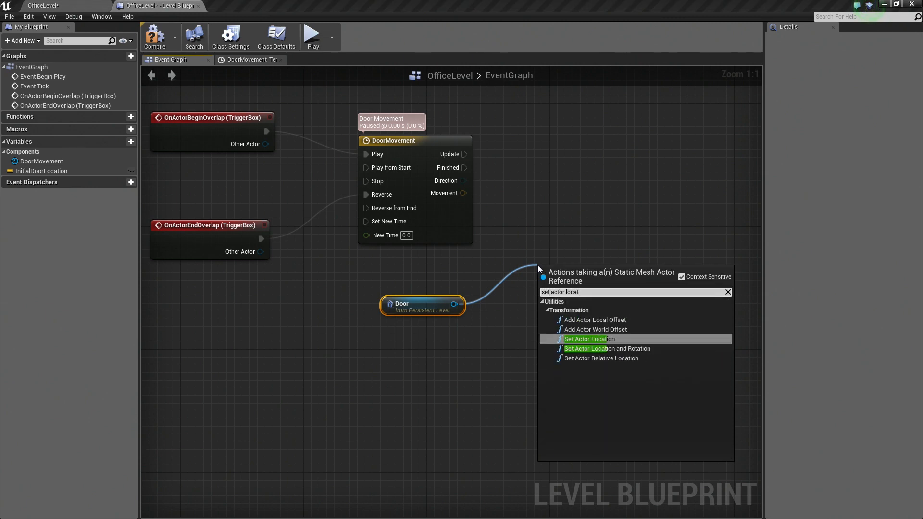
# Add a Set Actor Location node targeting the second Door reference below the timeline
pyautogui.click(590, 340)
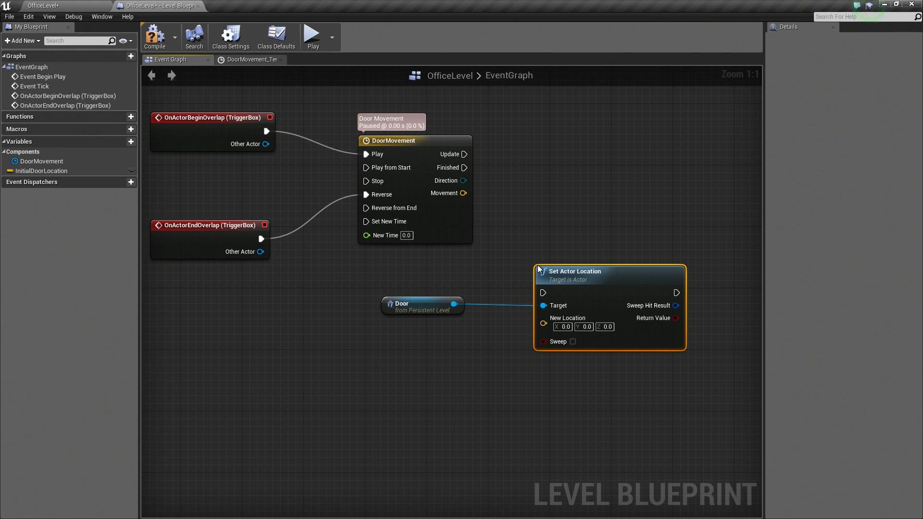
pyautogui.moveTo(660, 344)
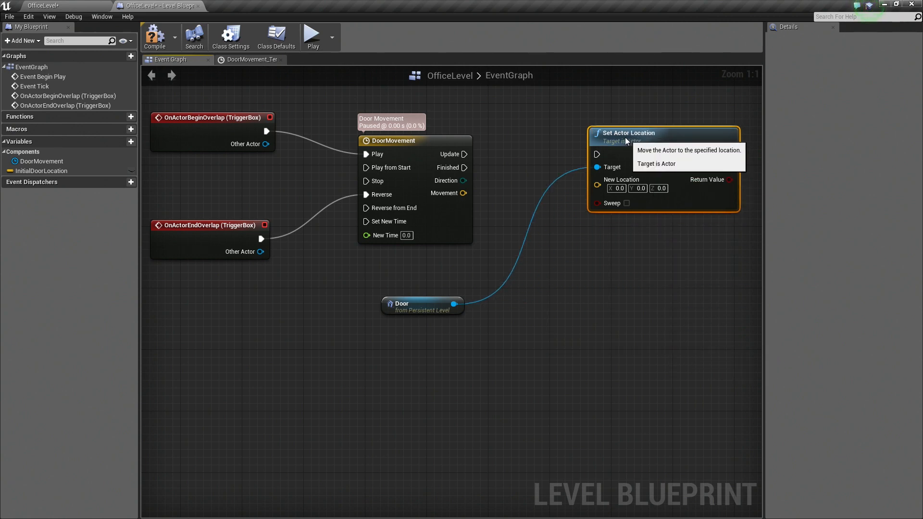
pyautogui.moveTo(468, 172)
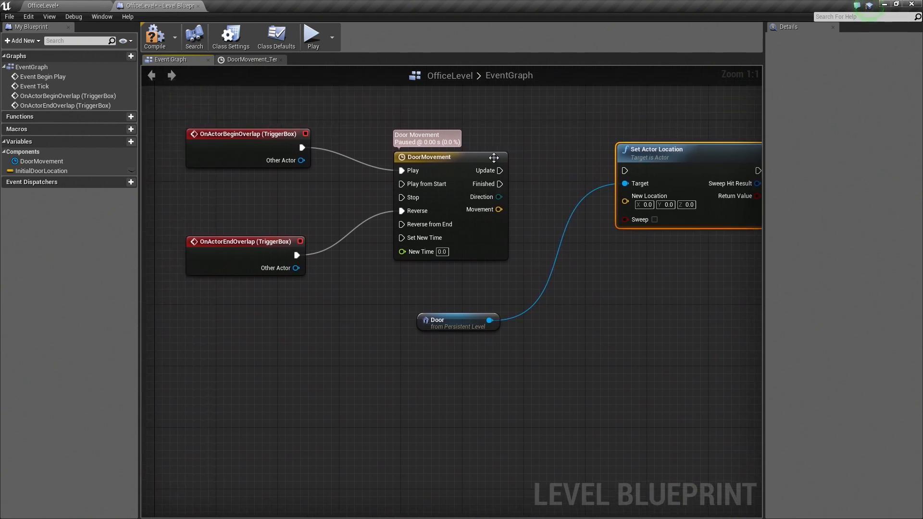
pyautogui.moveTo(500, 171)
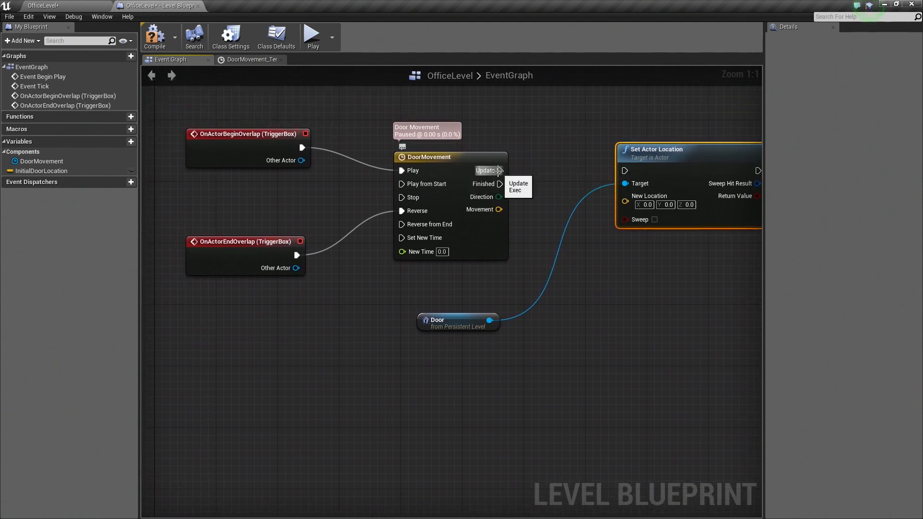
pyautogui.moveTo(449, 148)
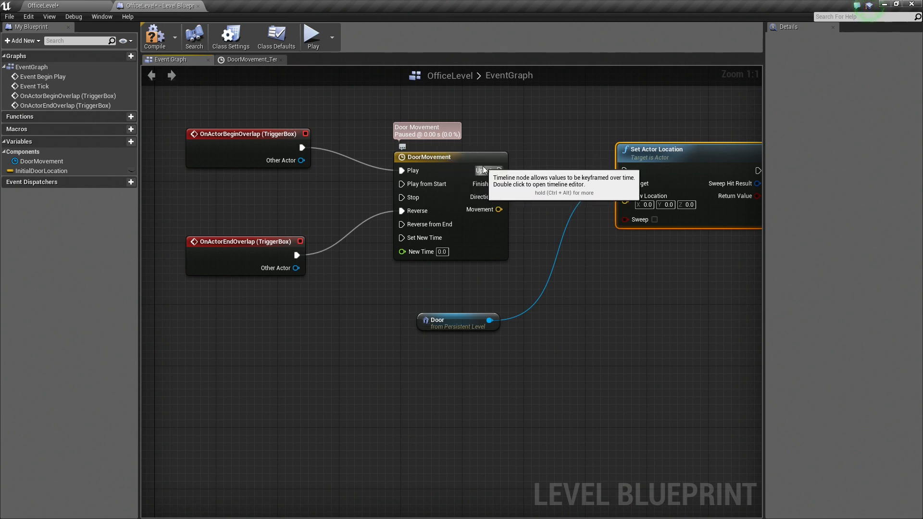
pyautogui.moveTo(643, 158)
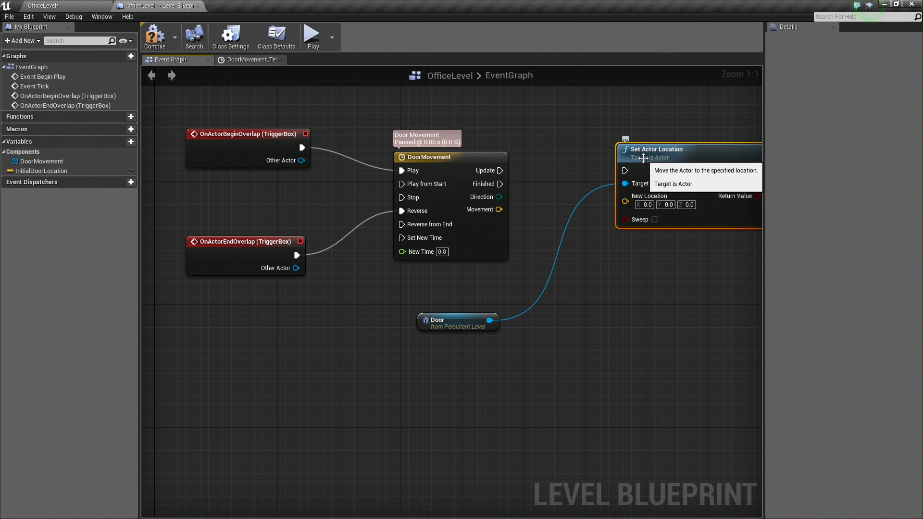
pyautogui.moveTo(502, 171)
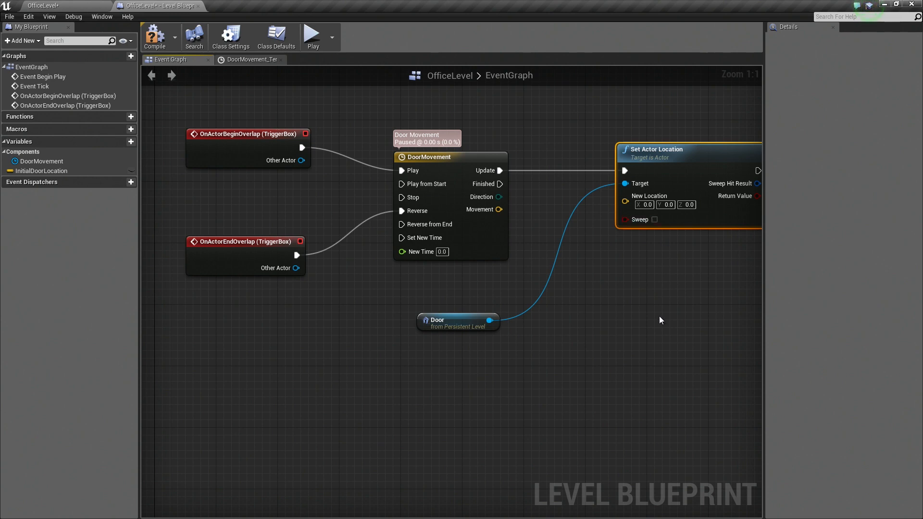
pyautogui.moveTo(483, 209)
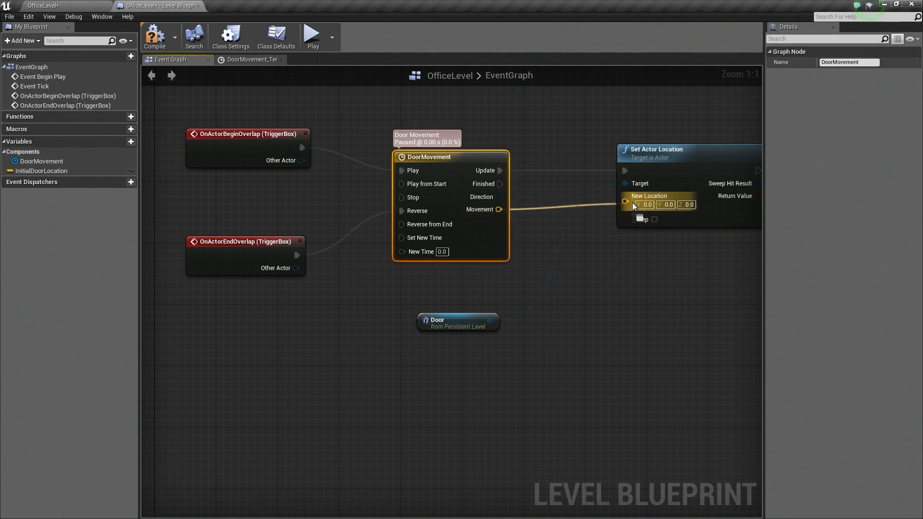
# Wire the timeline's Update output into Set Actor Location, abandoning a direct Movement-to-location link
pyautogui.click(653, 219)
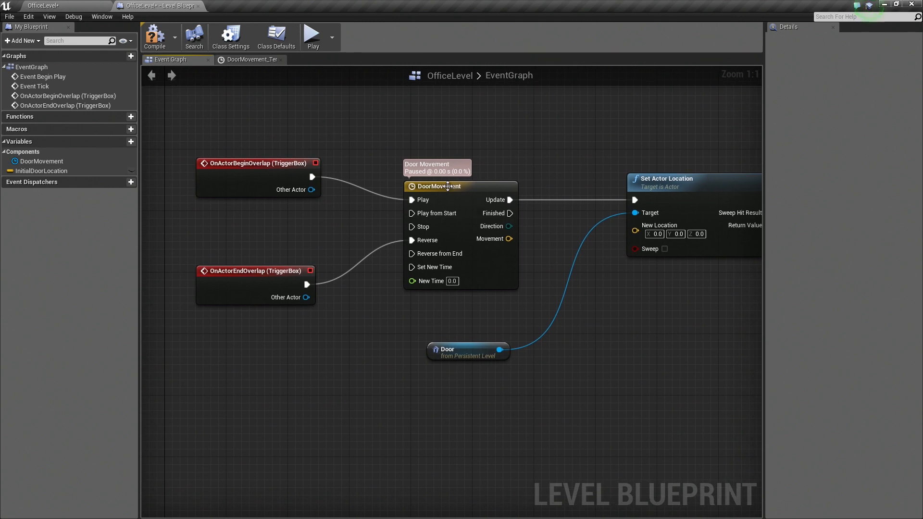
pyautogui.moveTo(494, 358)
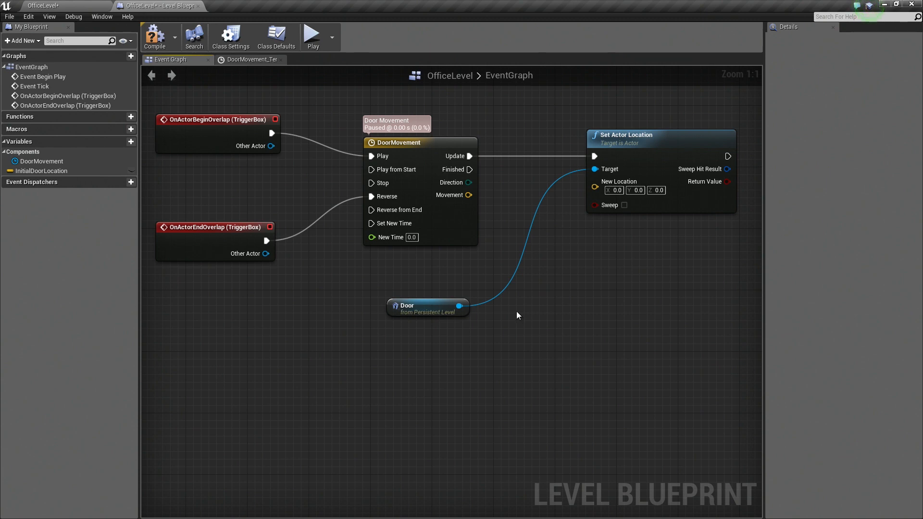
# Bring in an InitialDoorLocation getter and feed it into a new vector + vector addition node
pyautogui.click(42, 171)
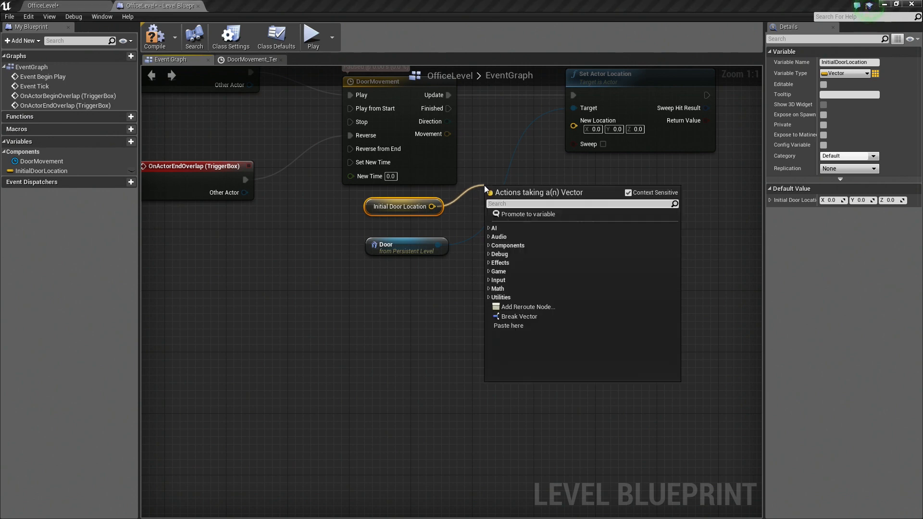
pyautogui.write('+')
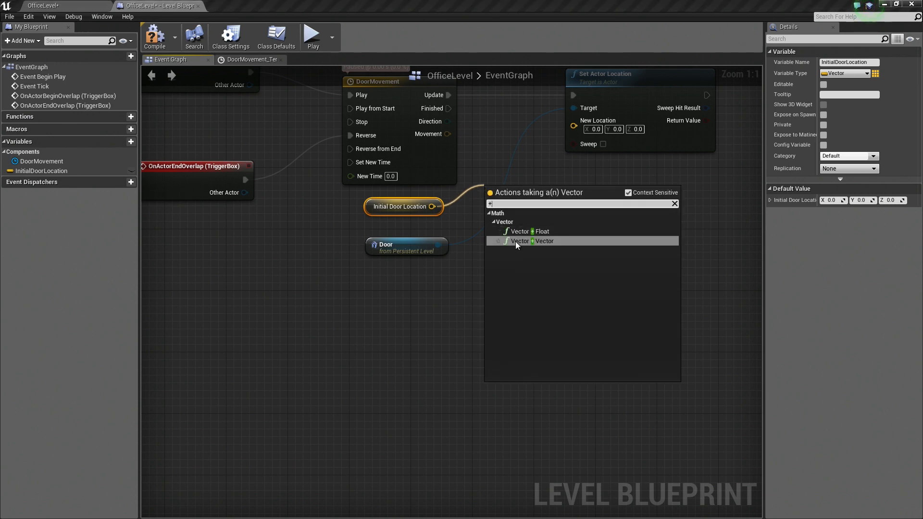
pyautogui.click(532, 240)
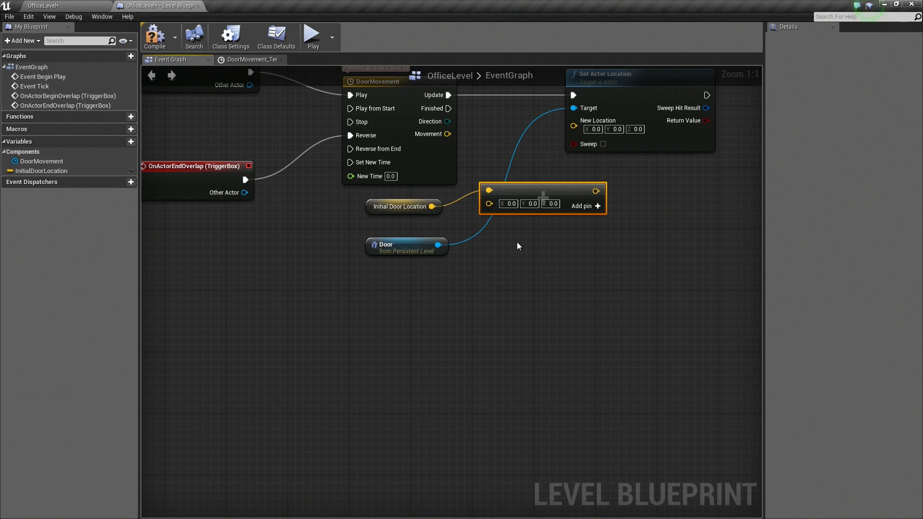
pyautogui.moveTo(541, 189)
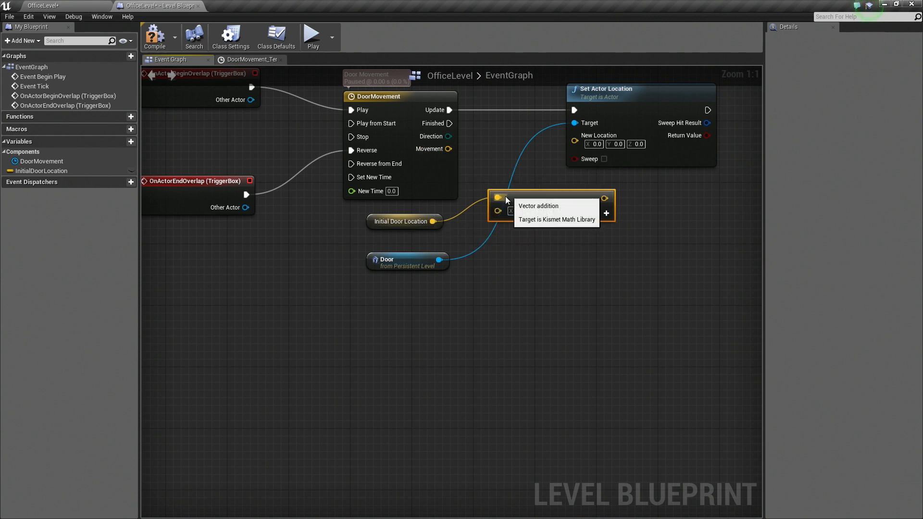
pyautogui.moveTo(550, 282)
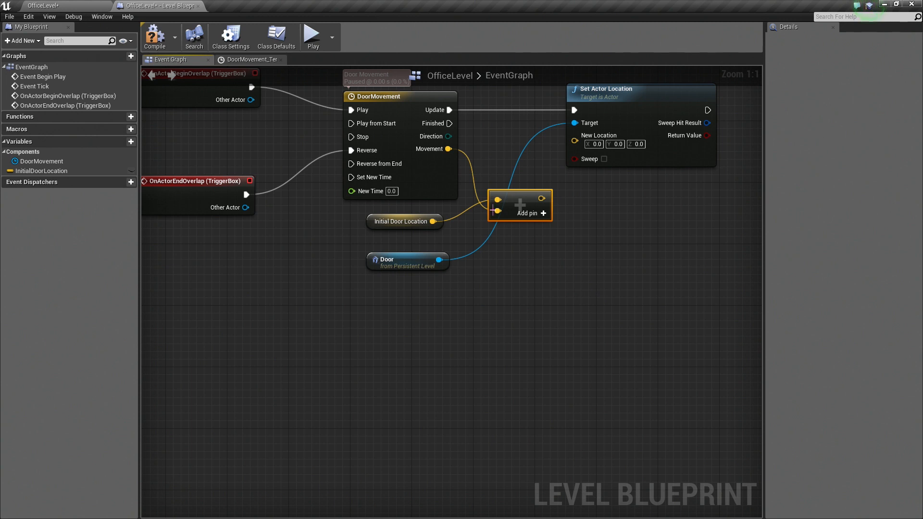
# Pan the graph to recentre the nodes after feeding Movement into the addition's second input
pyautogui.rightClick(498, 200)
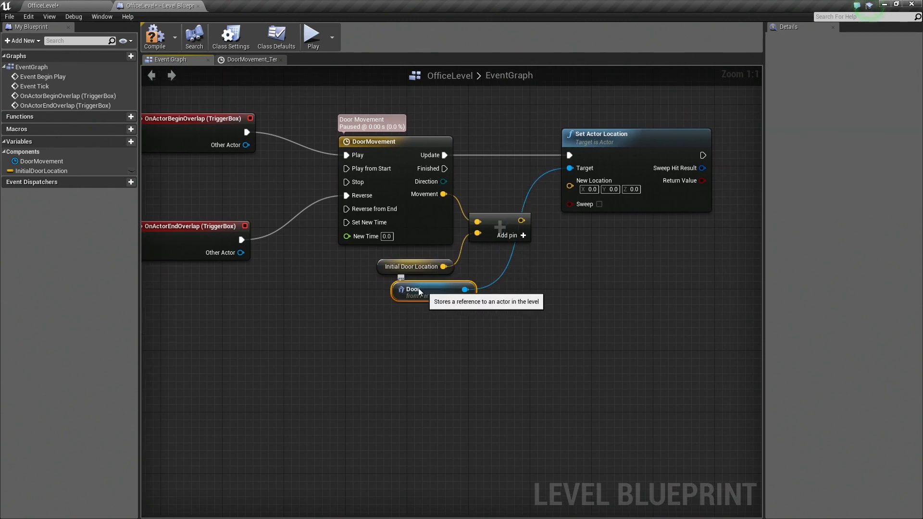
pyautogui.moveTo(520, 221)
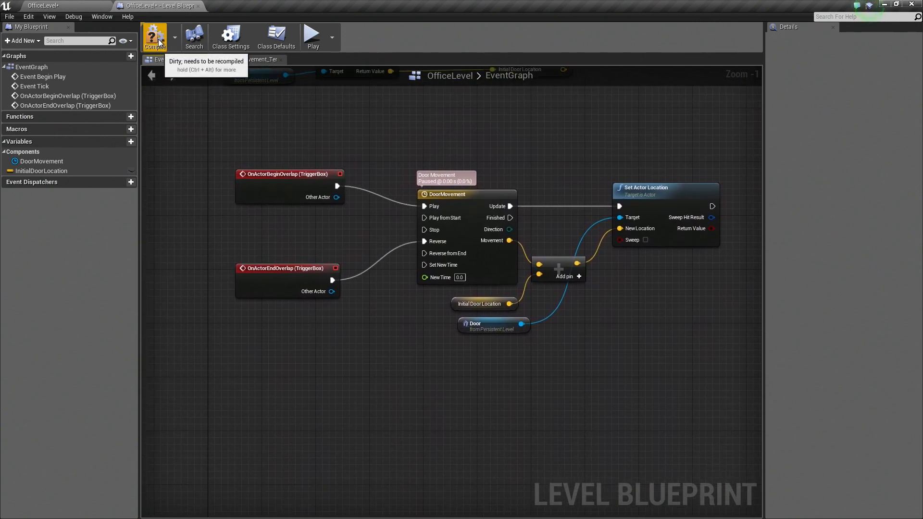
# Compile the level blueprint and play the office level to test the sliding door
pyautogui.click(154, 36)
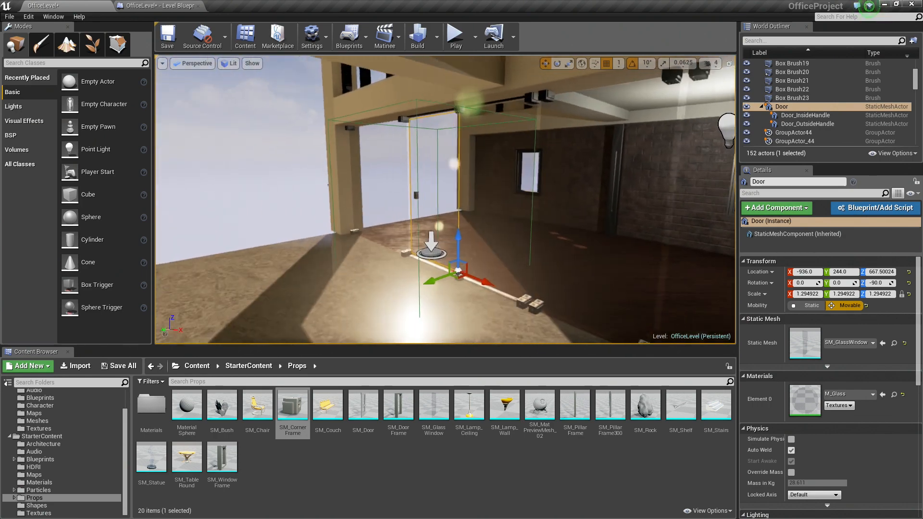
pyautogui.moveTo(455, 36)
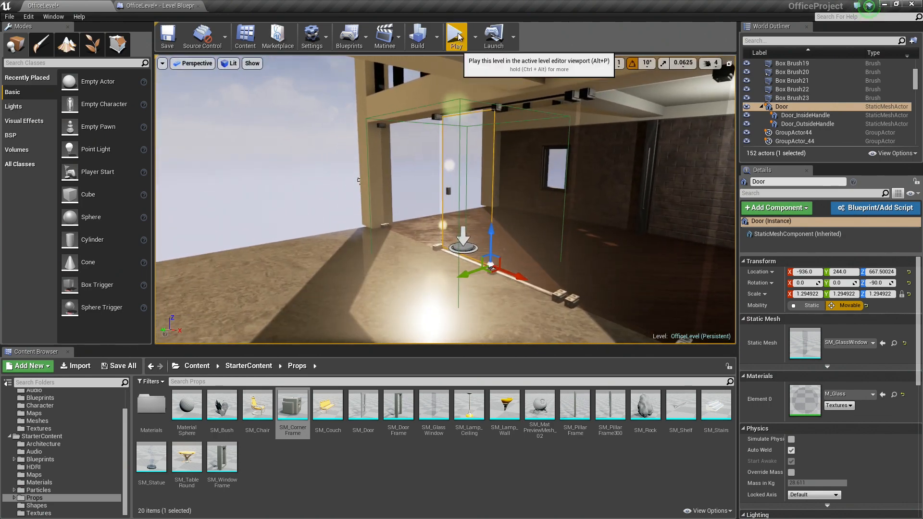
pyautogui.click(456, 36)
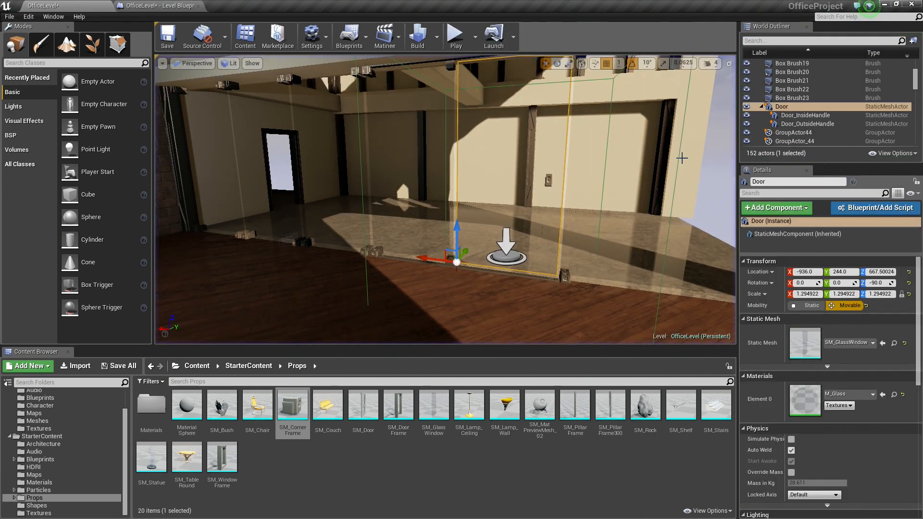
# Add a Delay of 0.2 between OnActorEndOverlap and the timeline's Reverse input
pyautogui.click(137, 5)
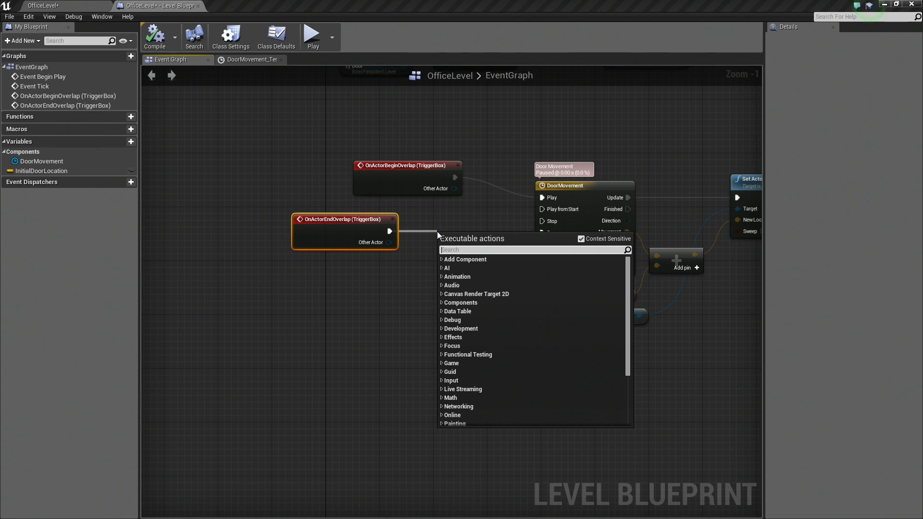
pyautogui.write('delay')
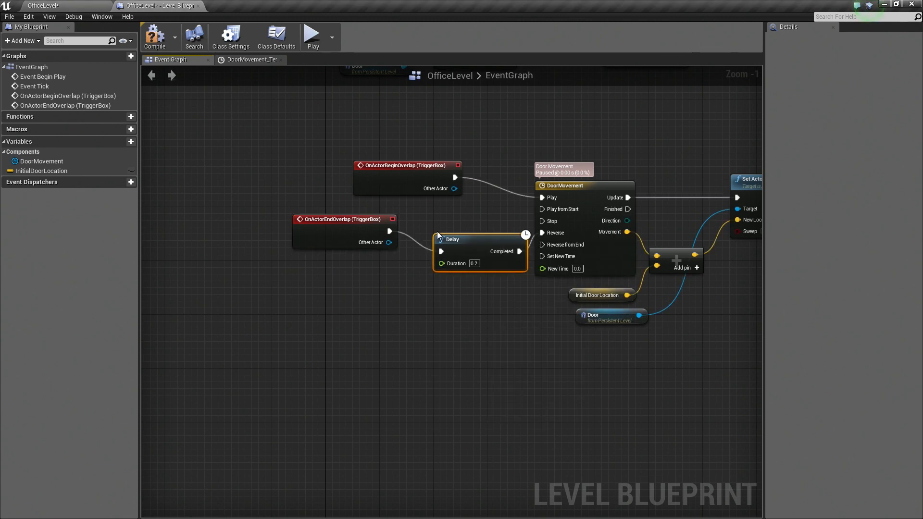
pyautogui.moveTo(461, 229)
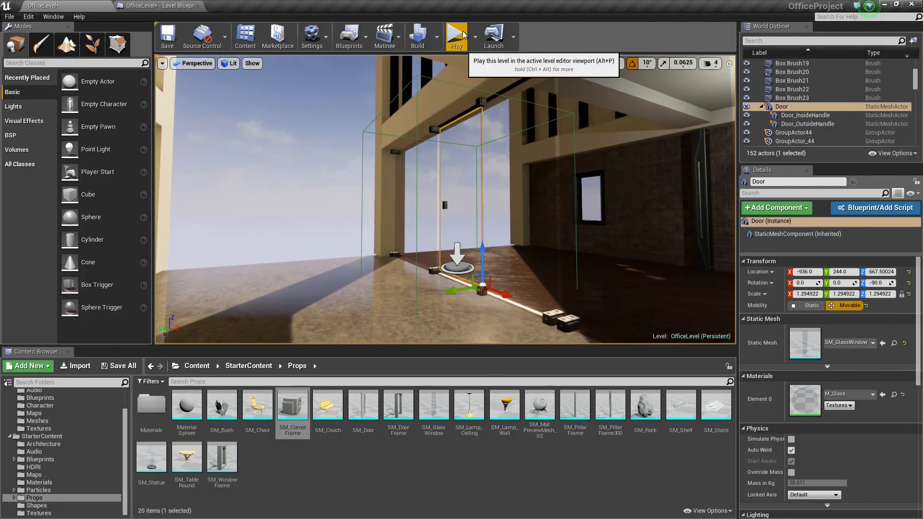
# Play the office level to check the door now waits before closing
pyautogui.click(456, 36)
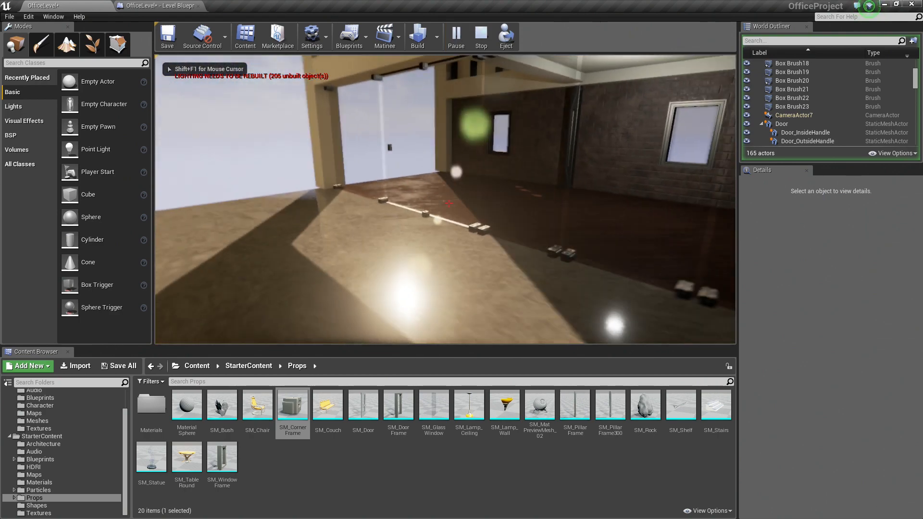